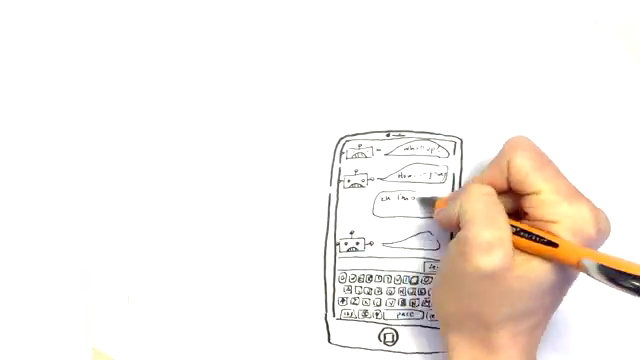
pyautogui.write('BOT')
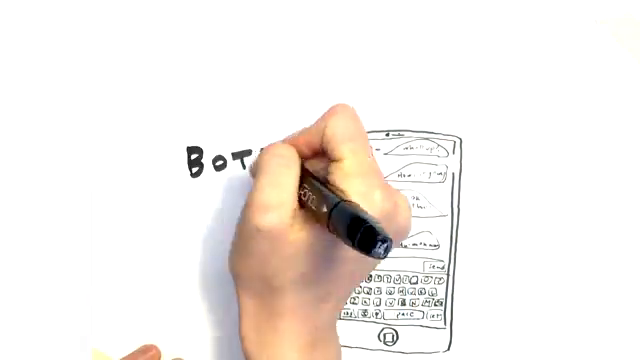